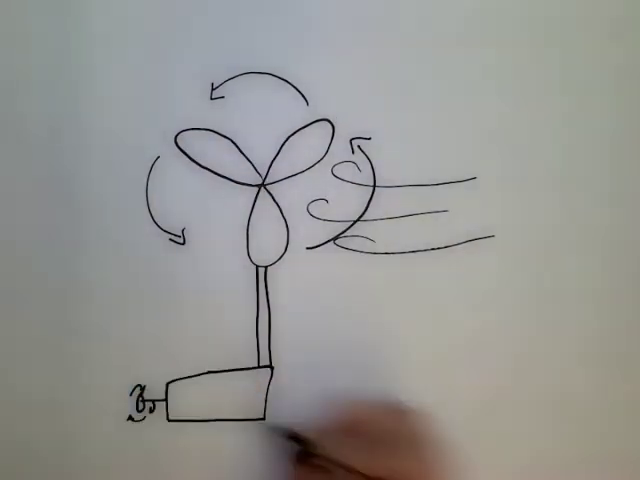
text(ENERG)
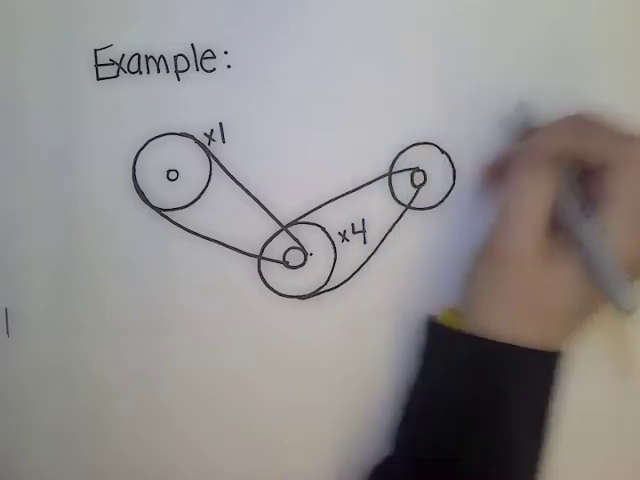
text(x16)
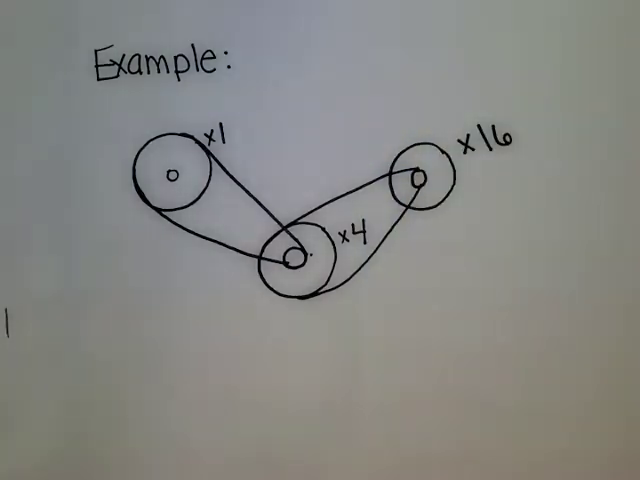